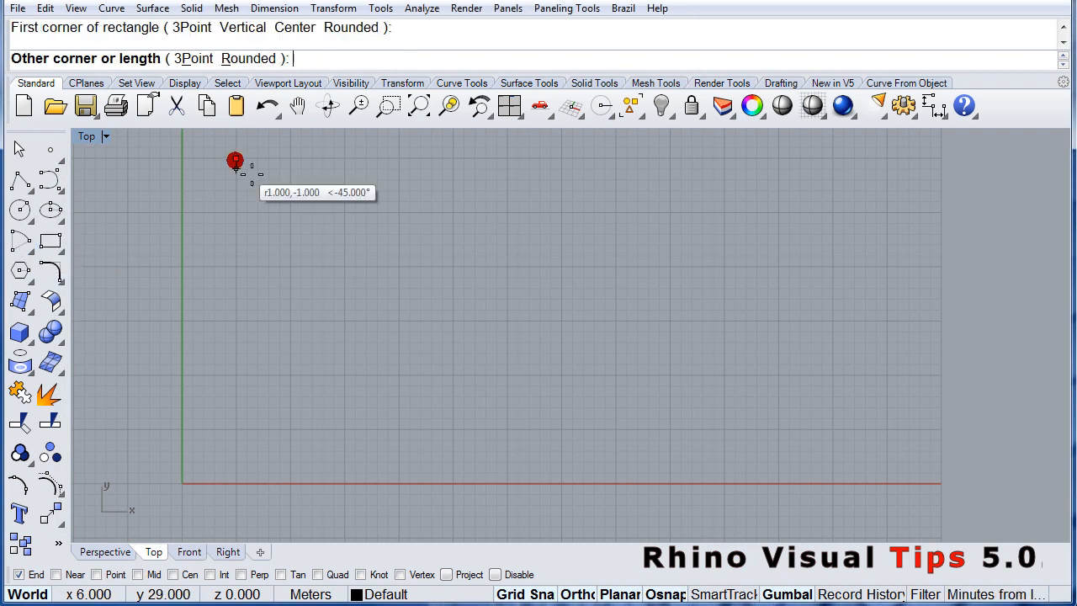
mouse_move(879, 429)
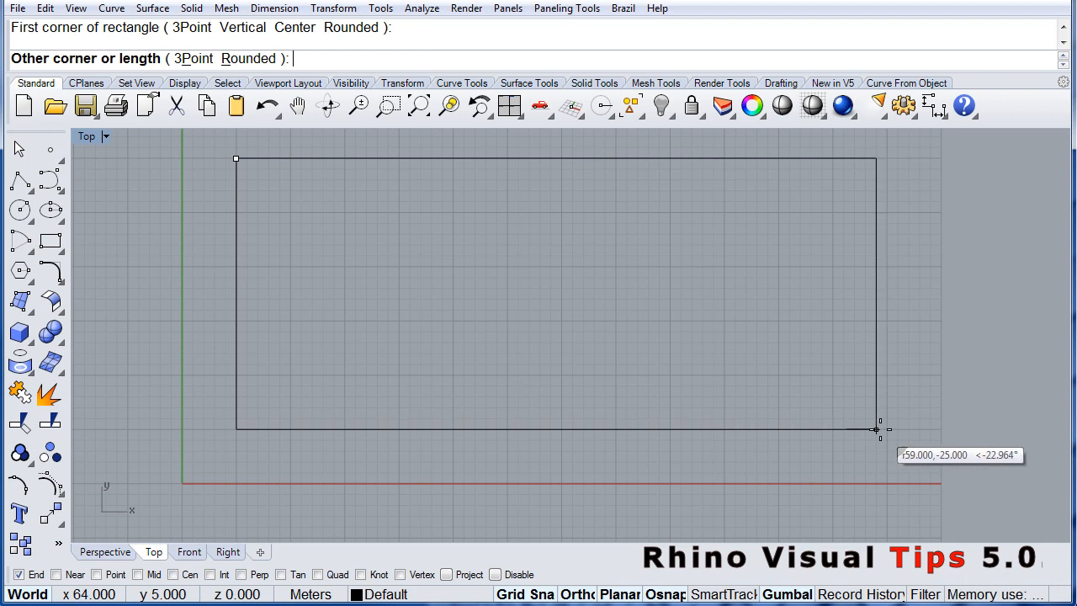
mouse_move(882, 429)
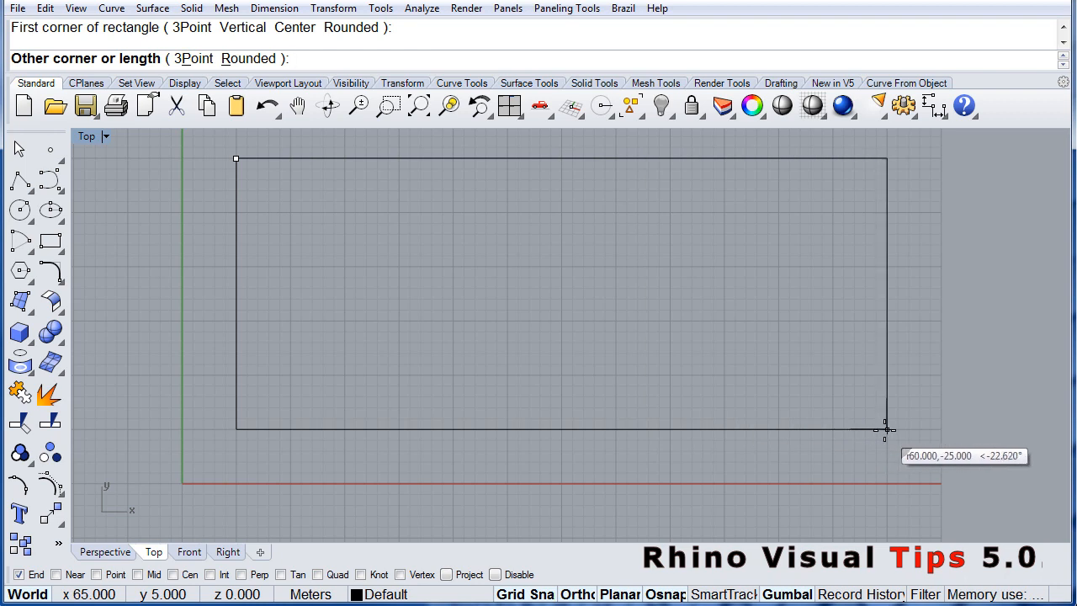
Place the opposite corner to complete the wide rectangle in the Top view
click(884, 430)
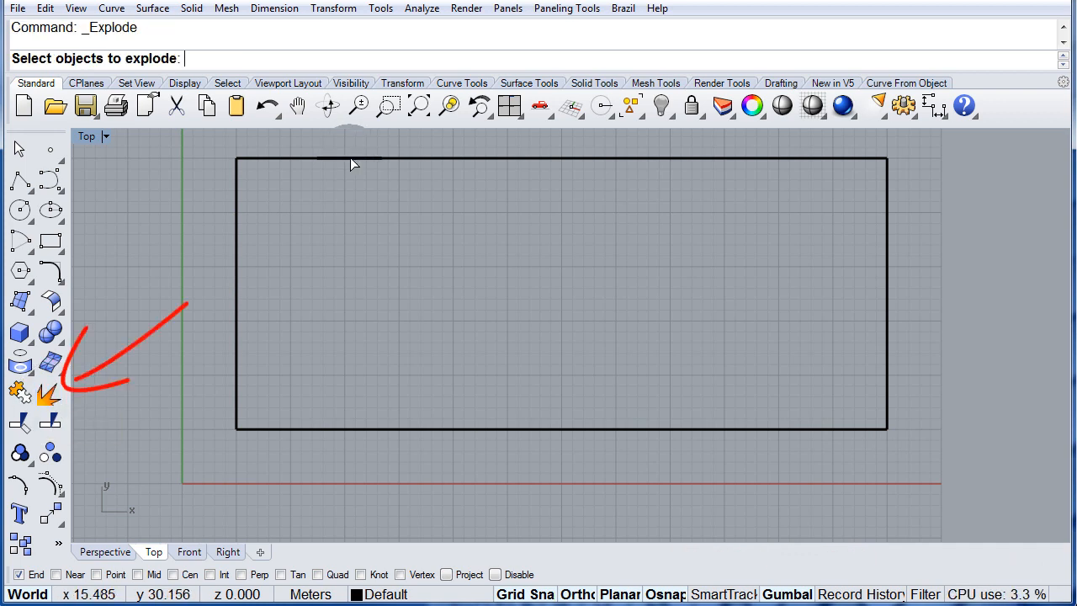
Explode the rectangle and confirm the left edge is now a separate curve
click(354, 161)
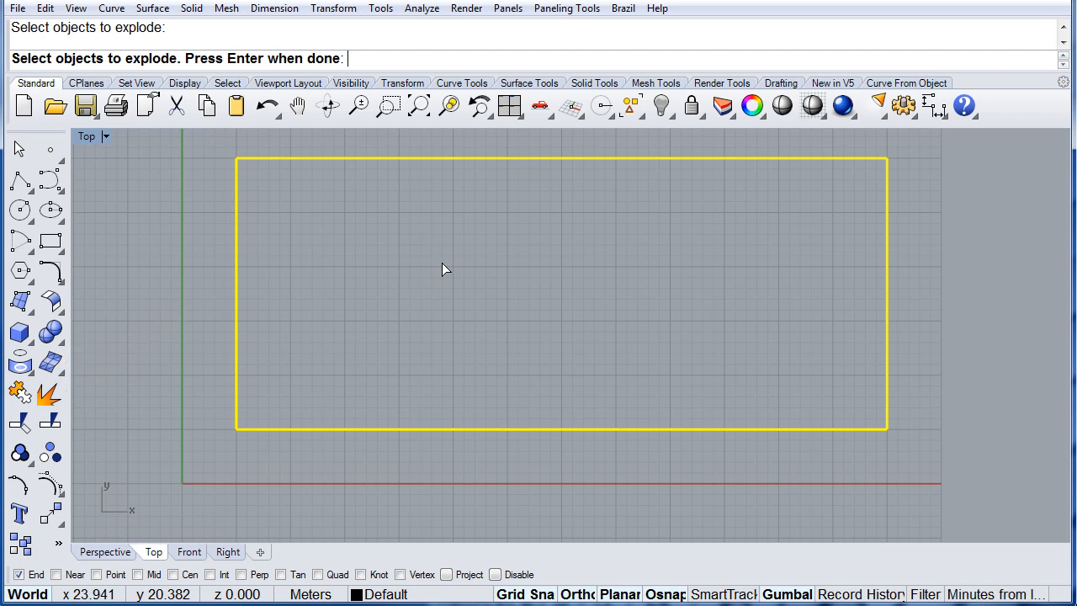
key(Enter)
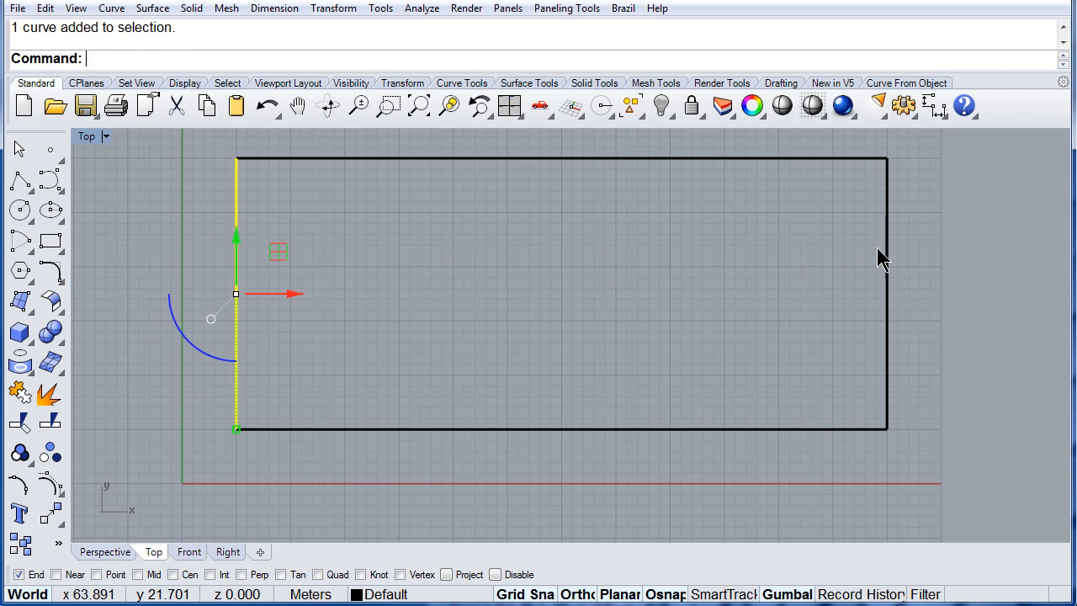
click(756, 261)
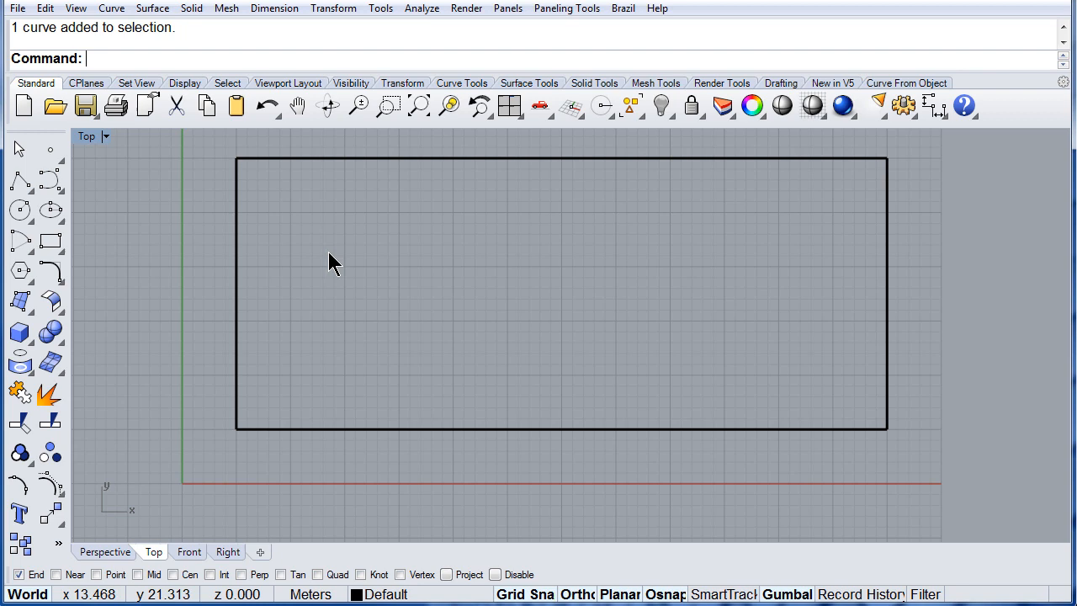
mouse_move(49, 179)
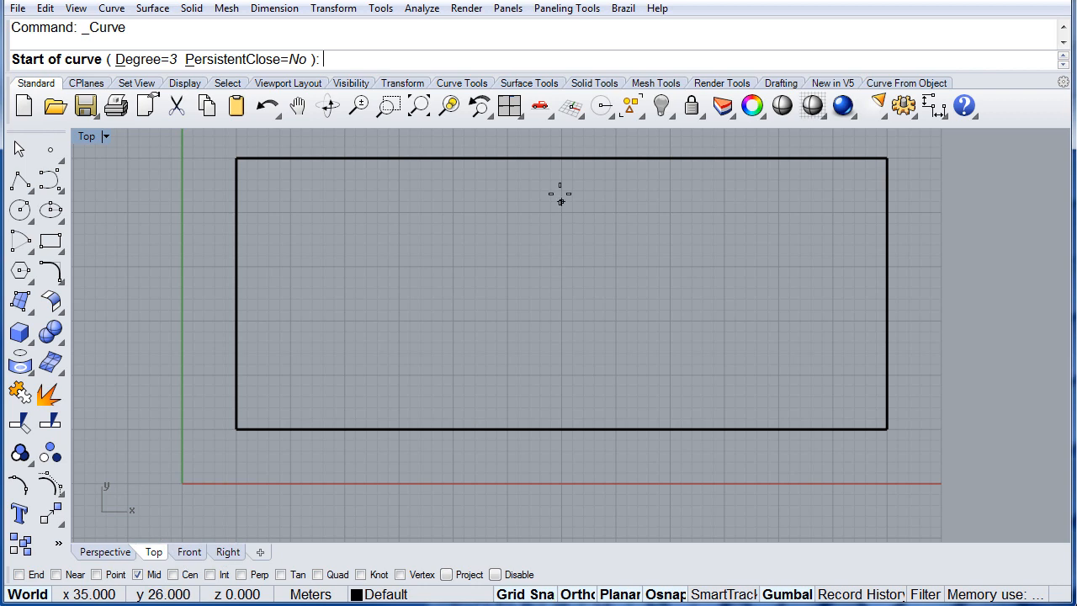
Draw a curve from the top edge's midpoint down to the bottom edge's midpoint
click(562, 159)
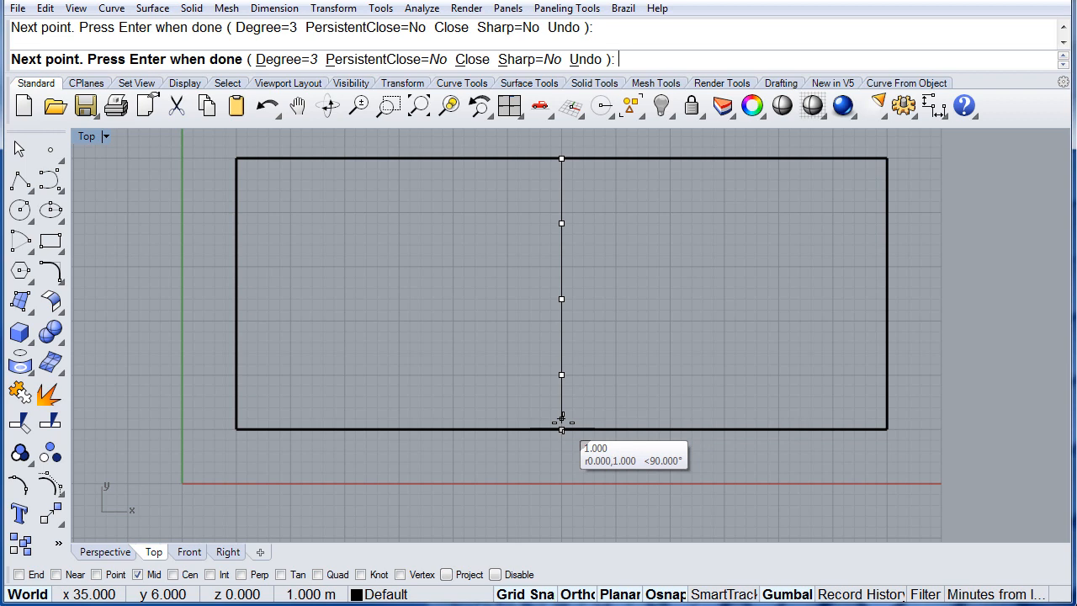
click(562, 423)
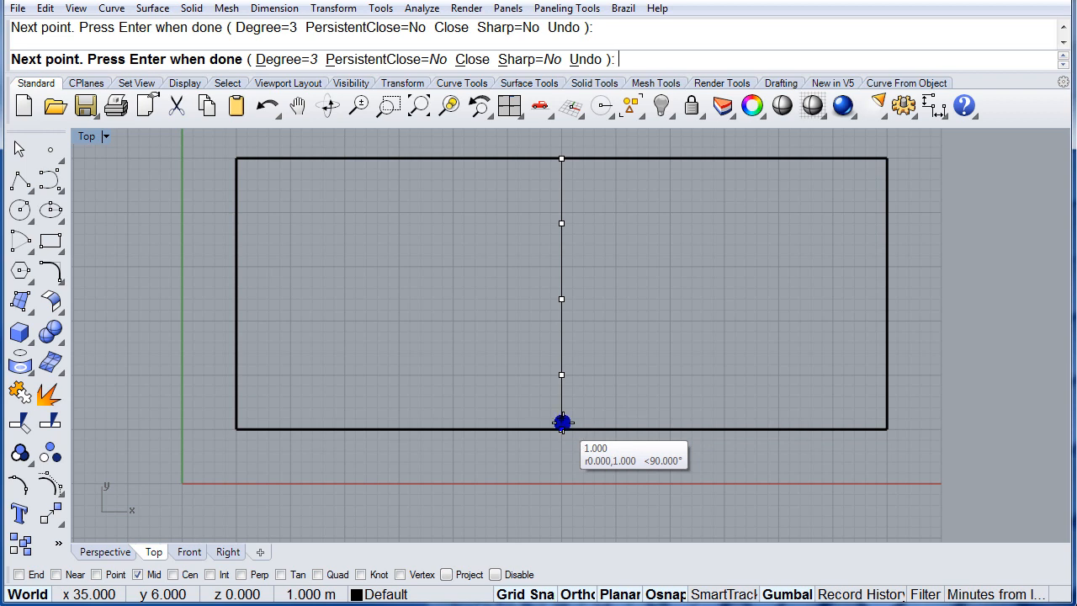
key(Enter)
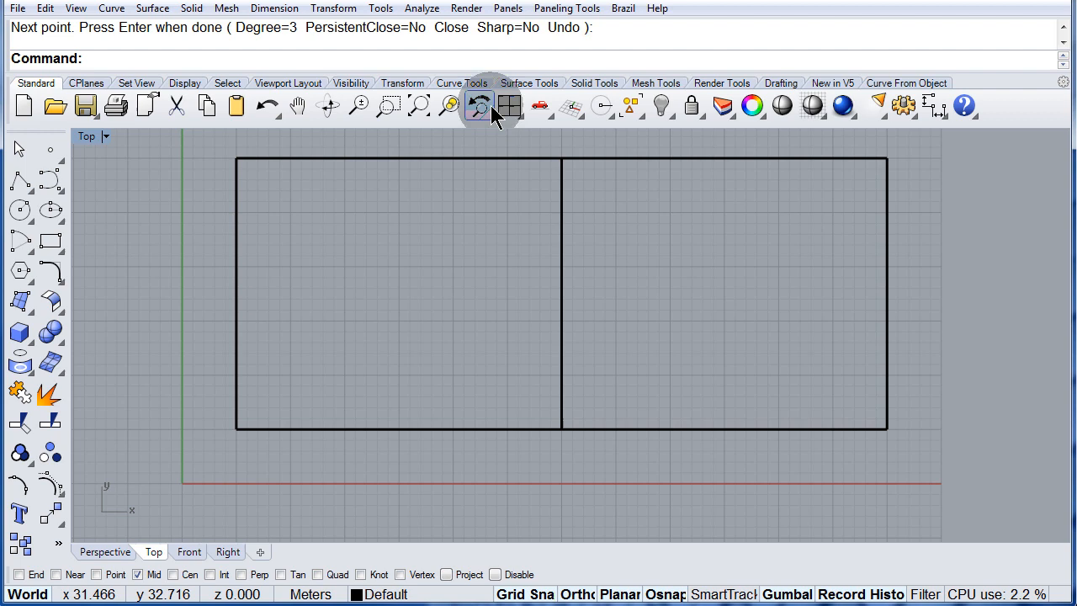
Tween 8 curves between the left edge and the middle curve
click(461, 82)
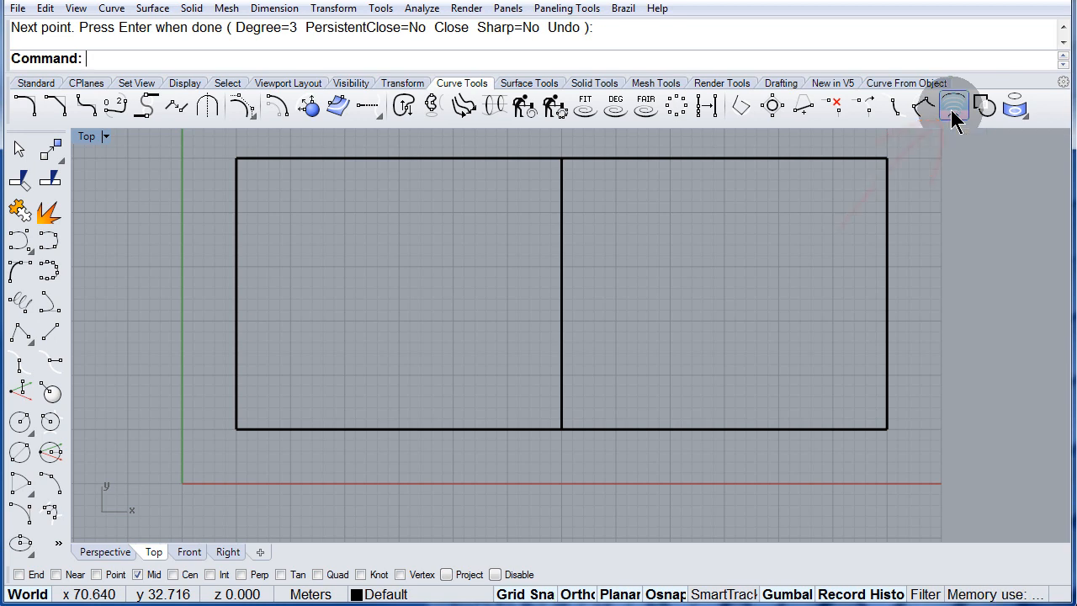
click(953, 105)
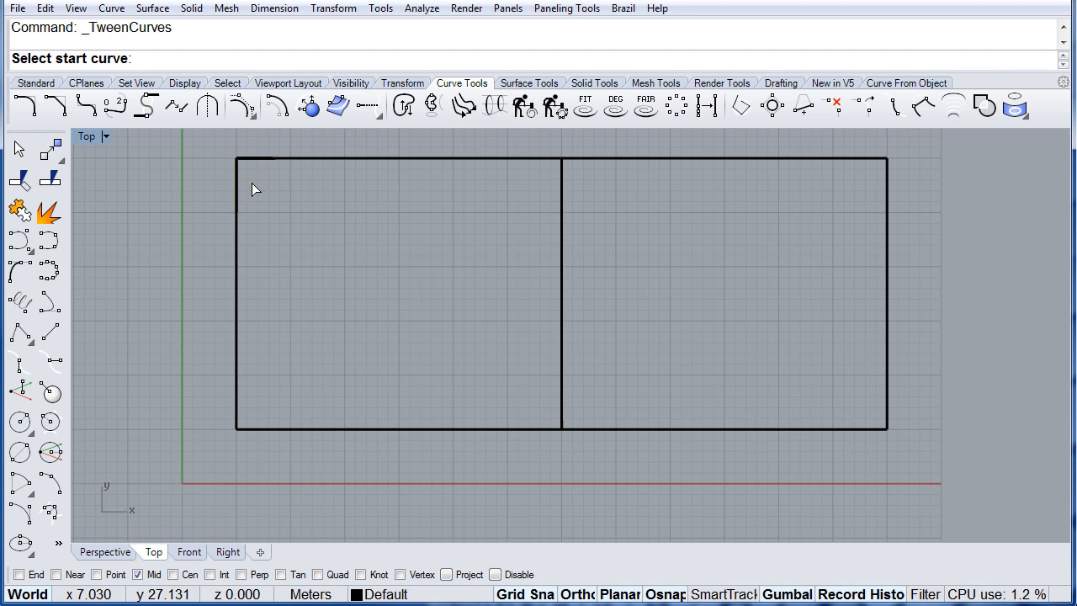
mouse_move(242, 186)
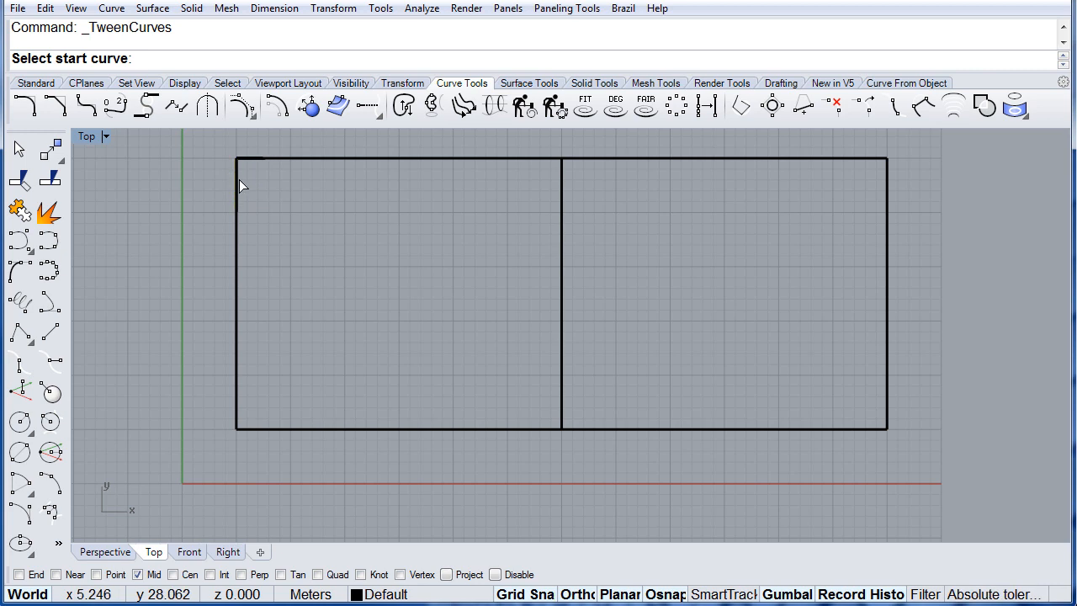
click(238, 185)
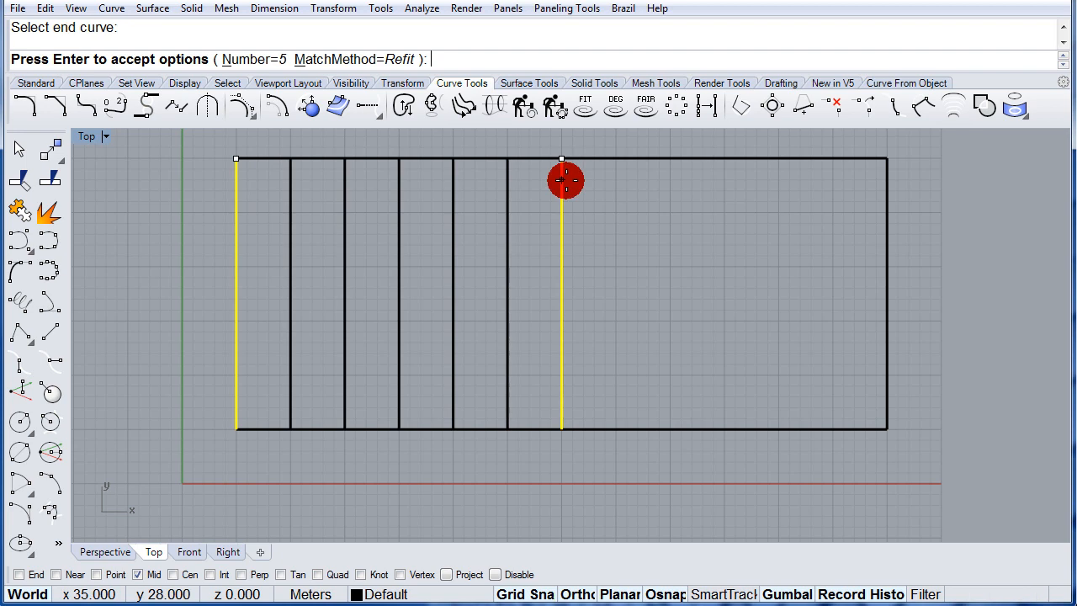
click(250, 59)
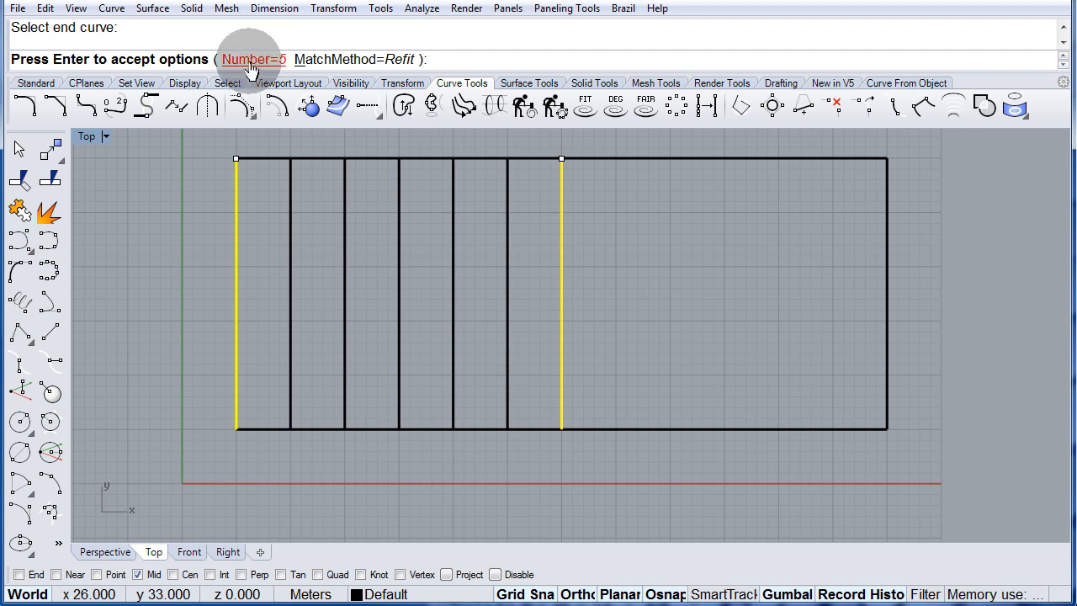
click(249, 59)
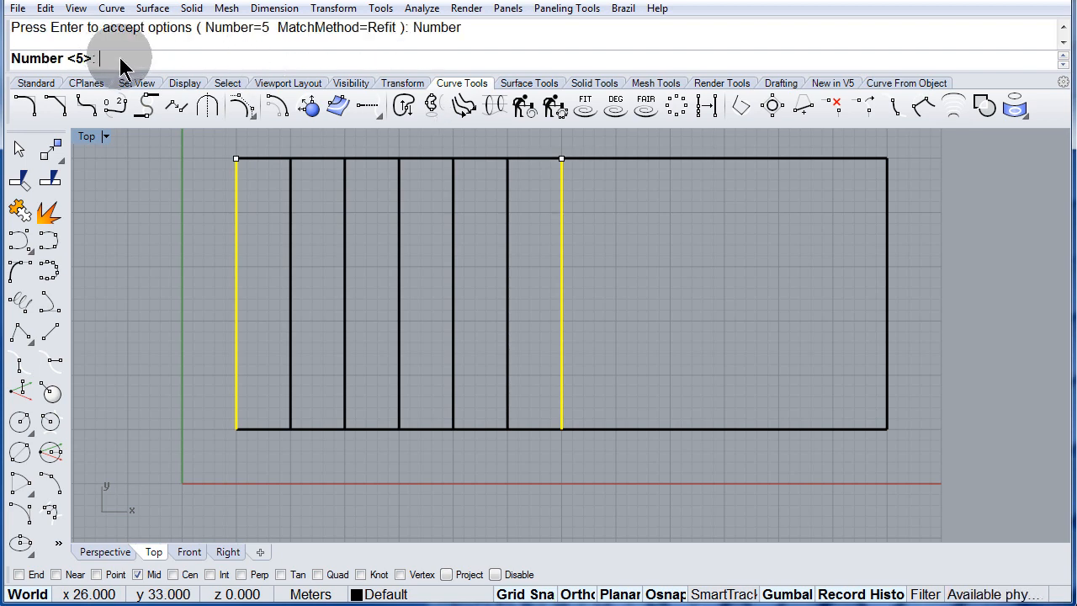
text(8)
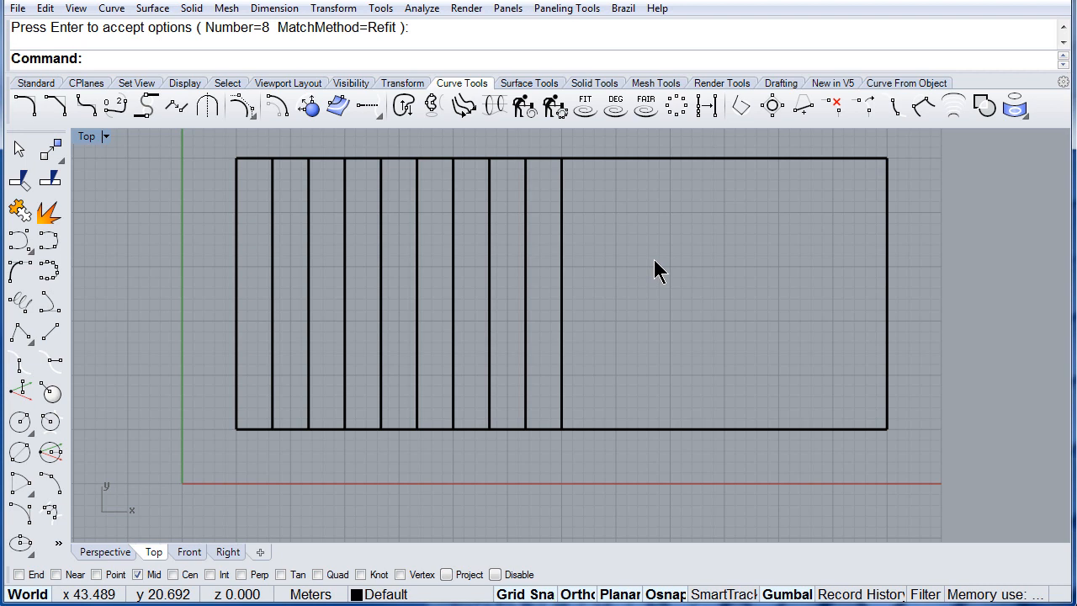
mouse_move(808, 446)
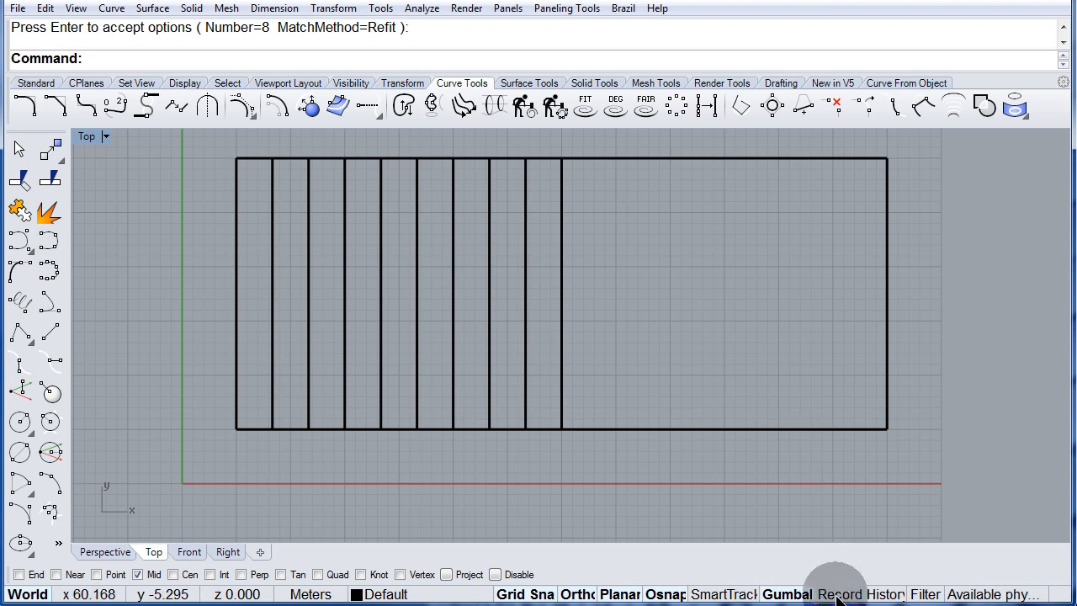
mouse_move(946, 196)
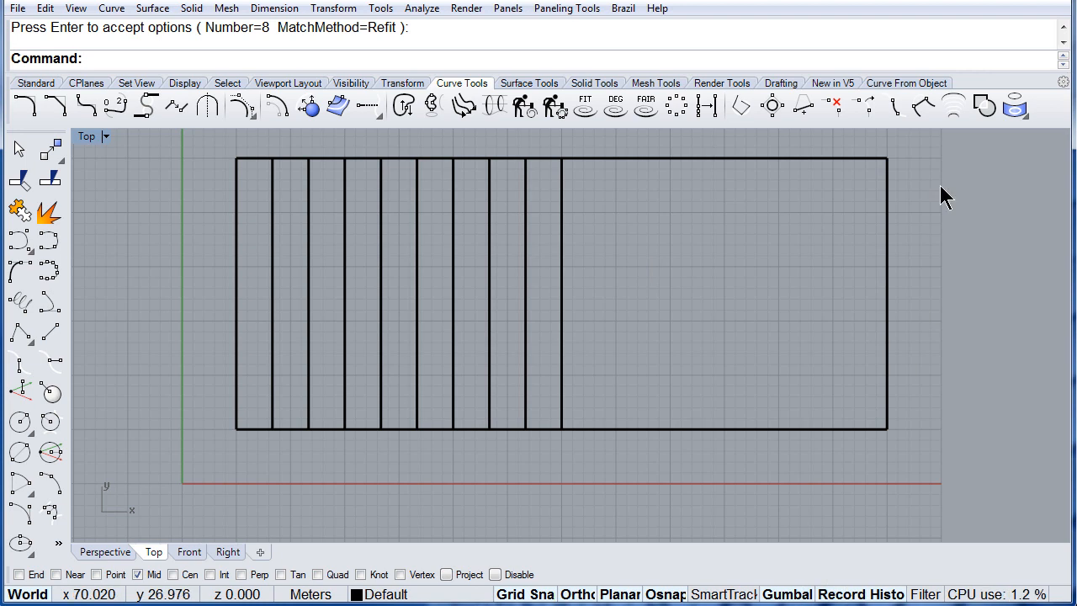
mouse_move(951, 107)
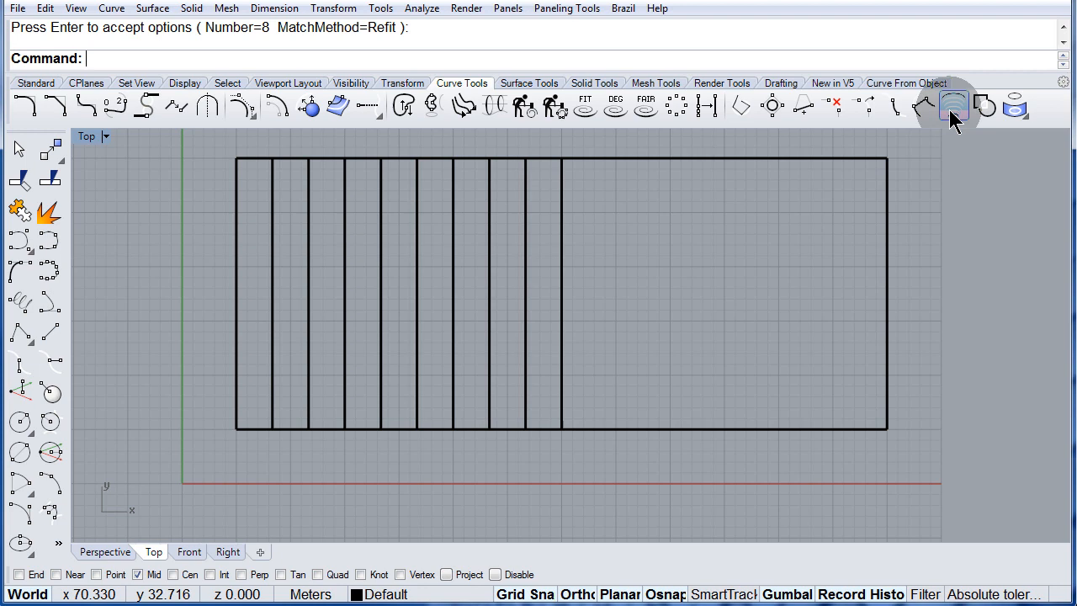
Start another tween, picking the middle line as the start curve
click(953, 104)
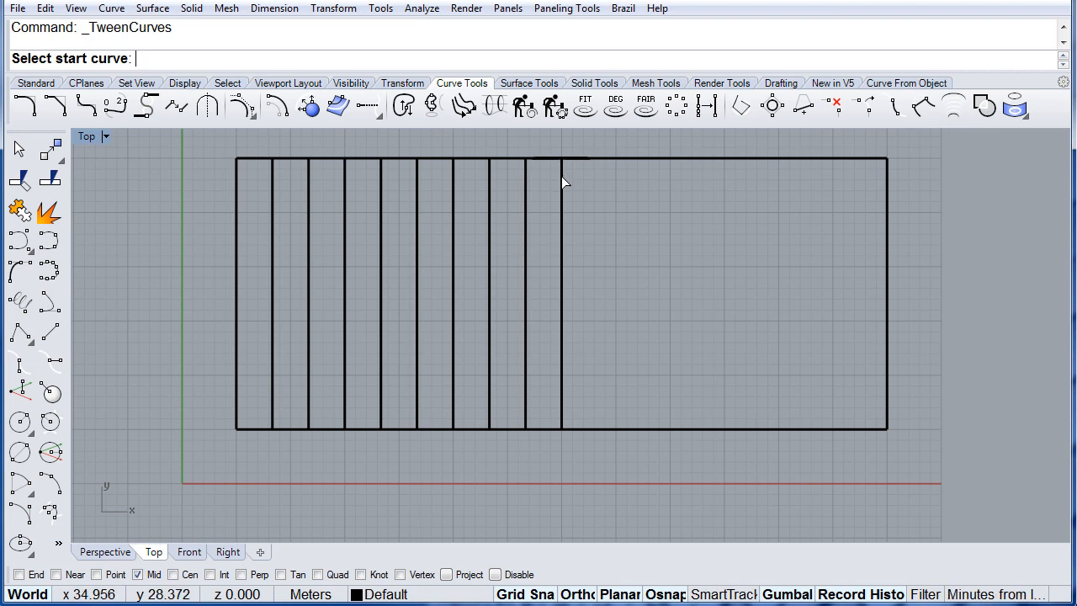
click(562, 160)
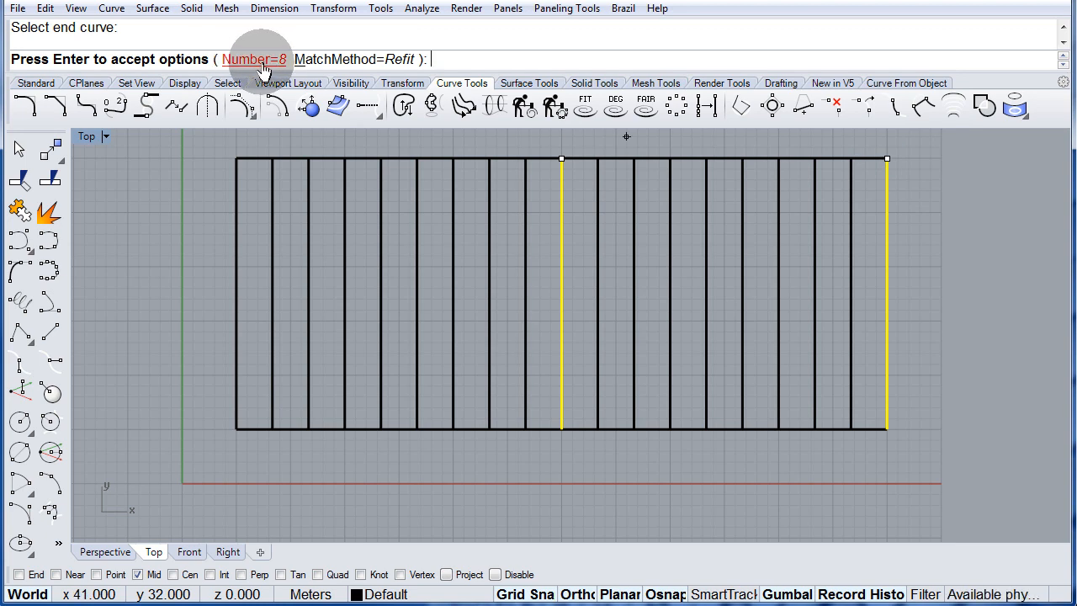
mouse_move(745, 238)
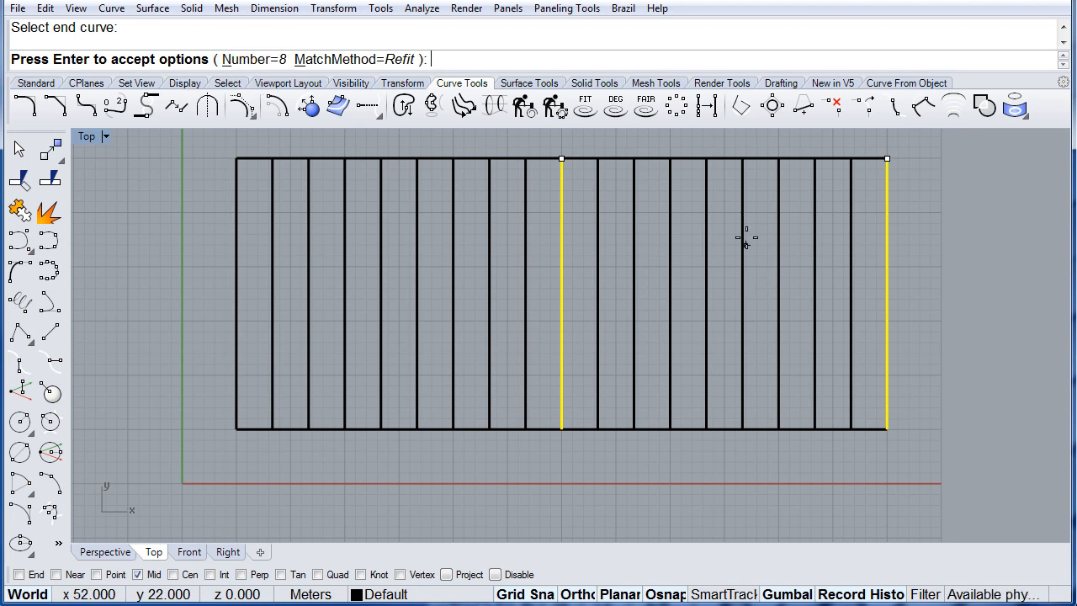
mouse_move(723, 234)
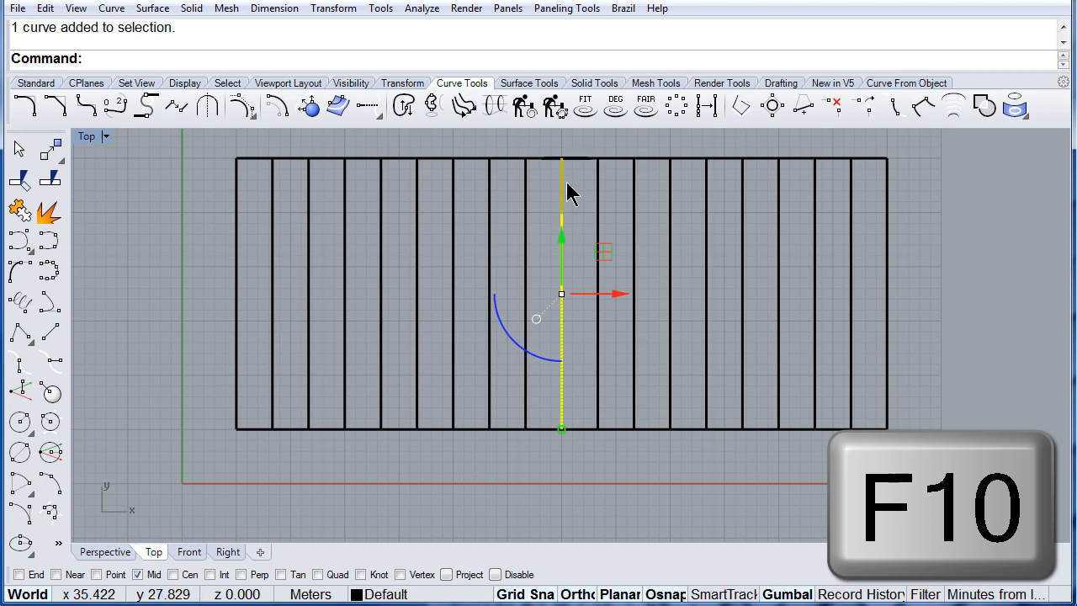
mouse_move(564, 221)
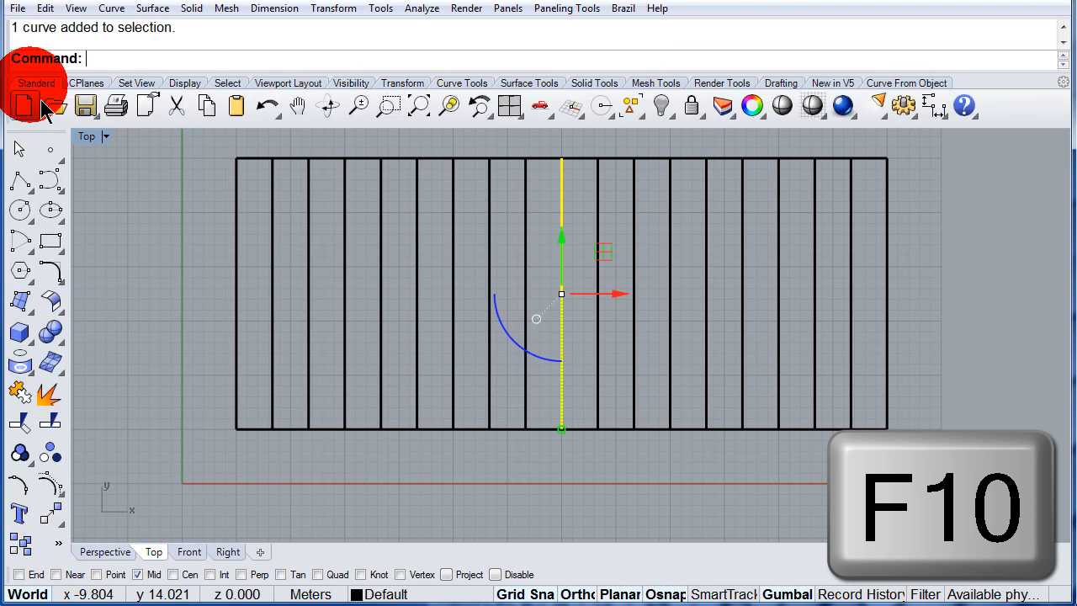
mouse_move(50, 483)
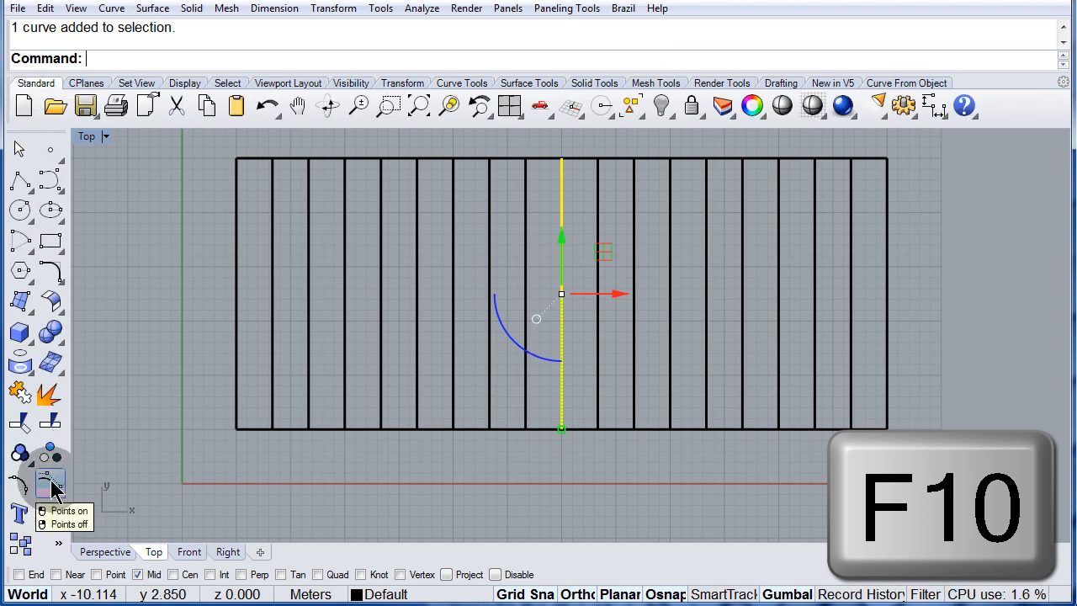
Turn on the middle curve's control points and select one of them
click(49, 480)
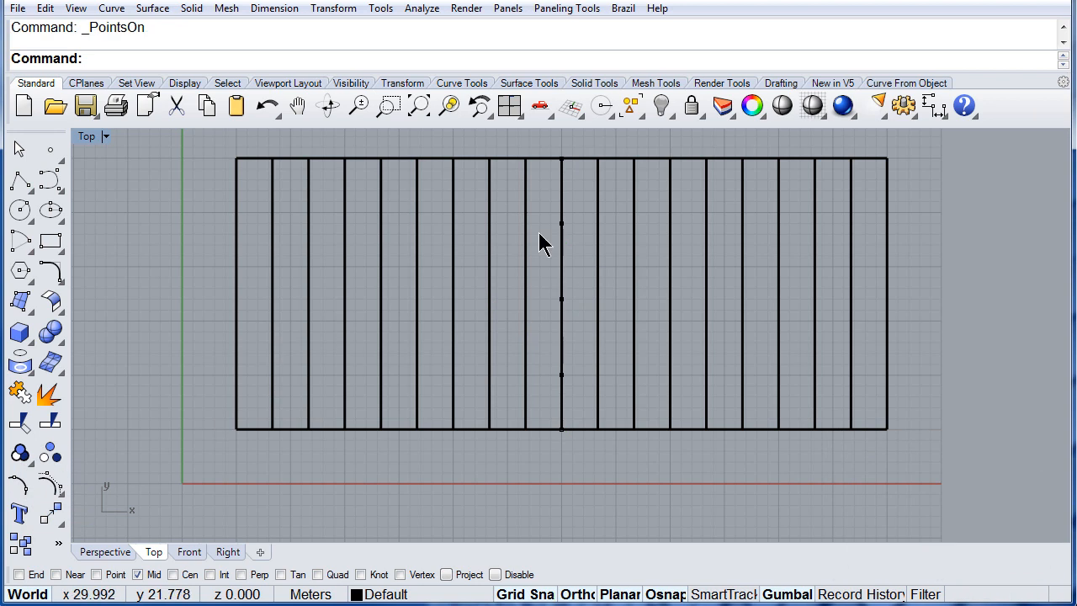
click(562, 223)
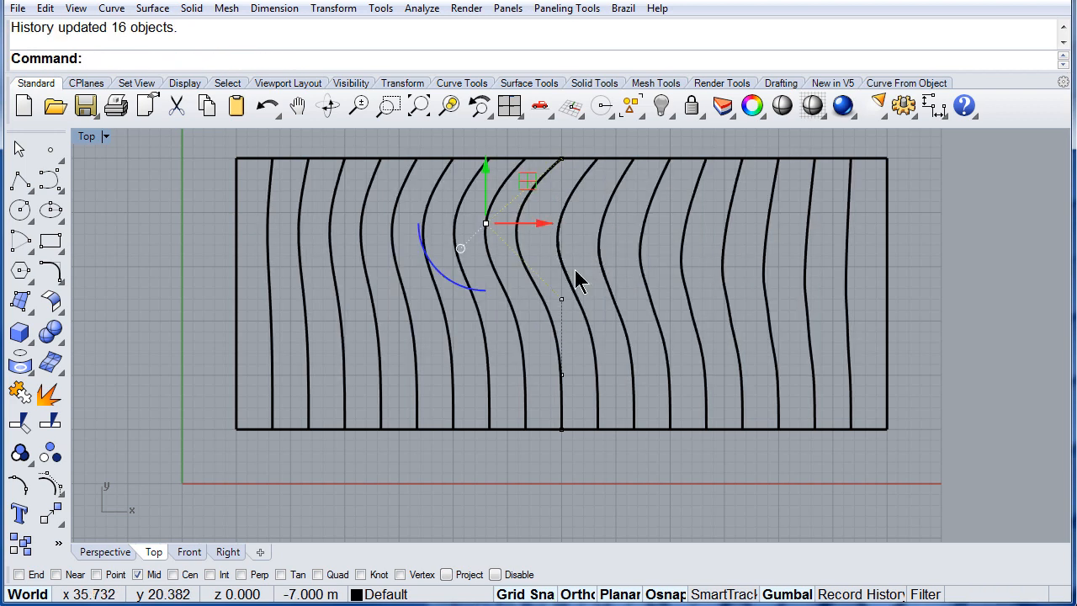
mouse_move(566, 387)
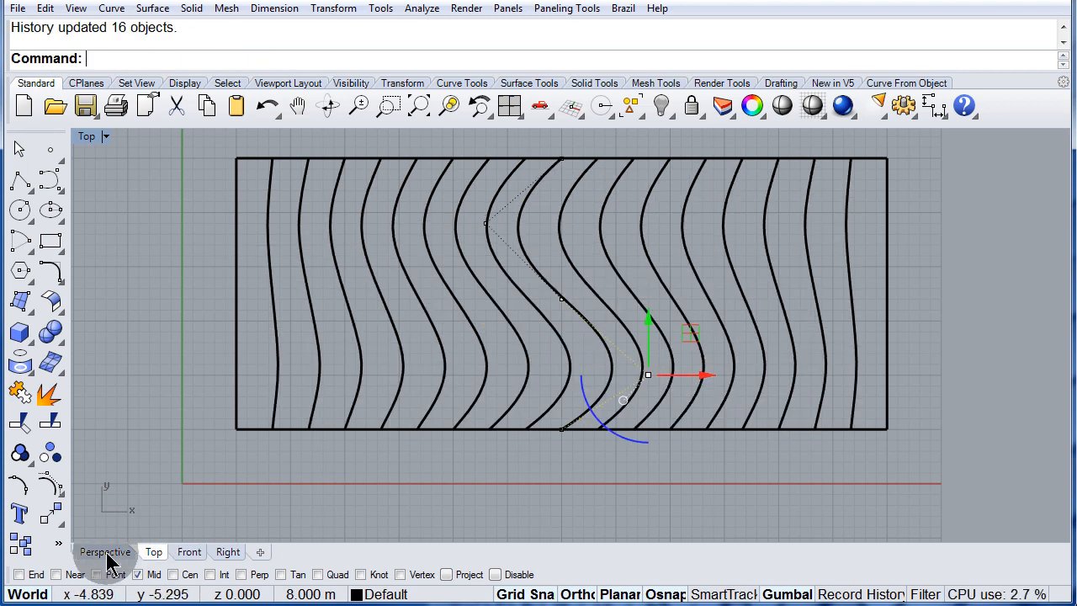
In Perspective, raise a middle-curve control point 11 m and orbit to inspect the loops
click(105, 551)
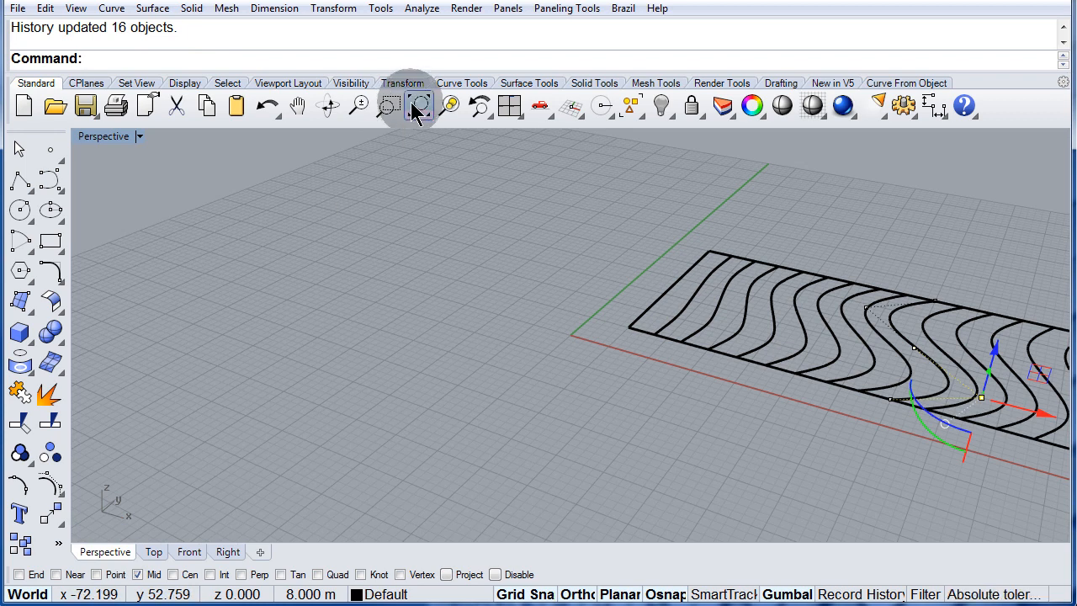
click(419, 105)
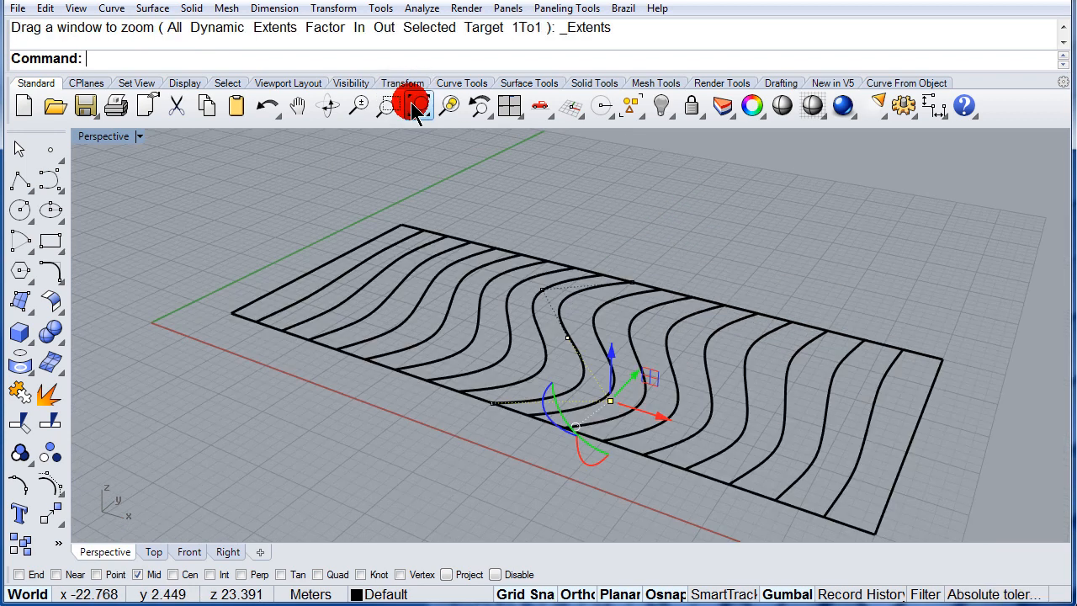
click(567, 340)
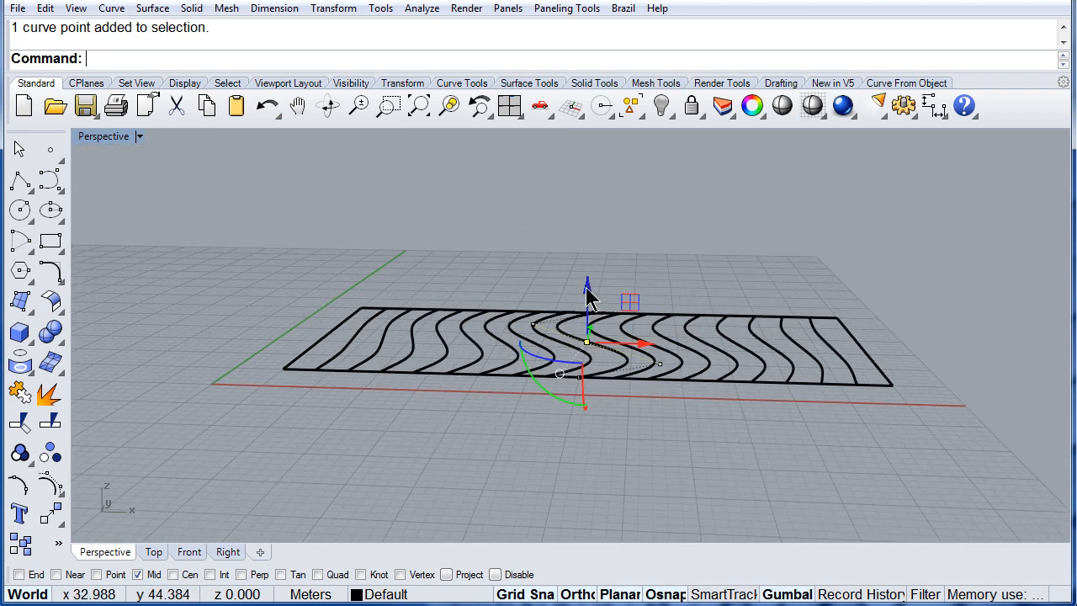
drag(588, 343, 587, 183)
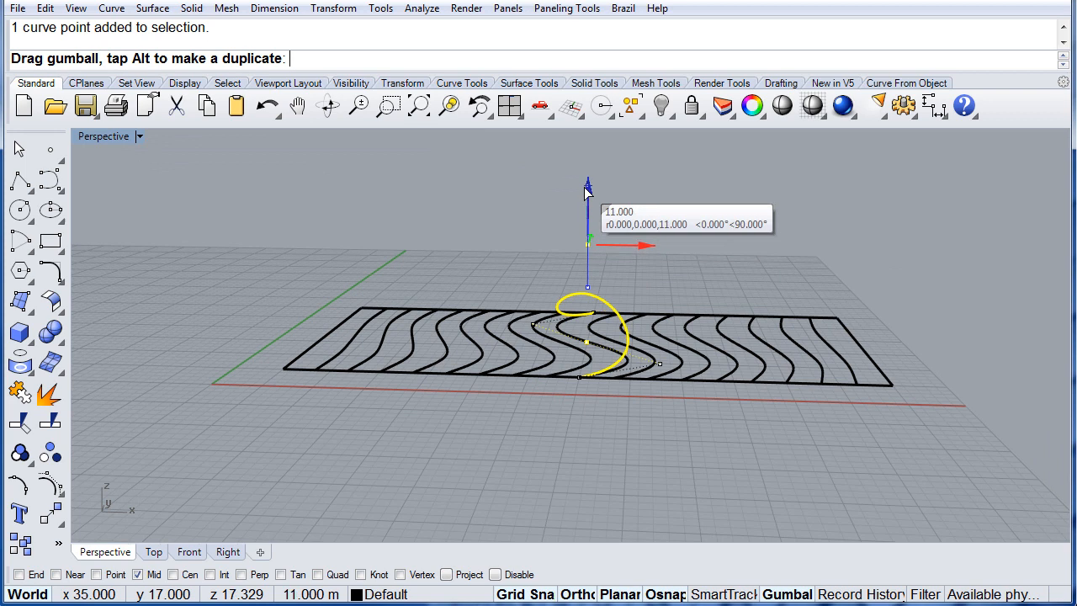
drag(587, 202, 589, 180)
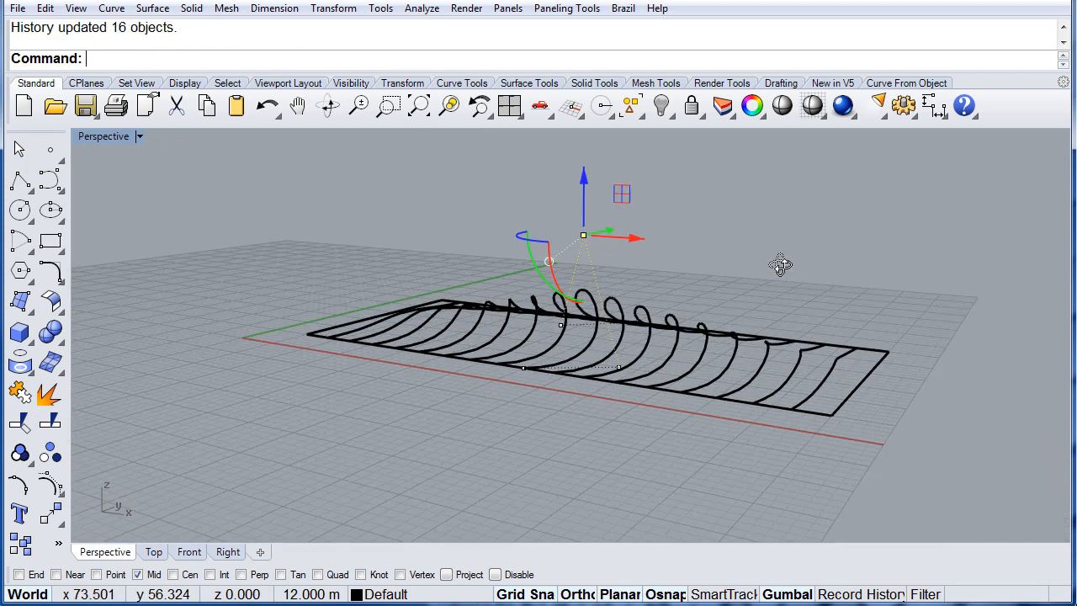
drag(584, 235, 564, 238)
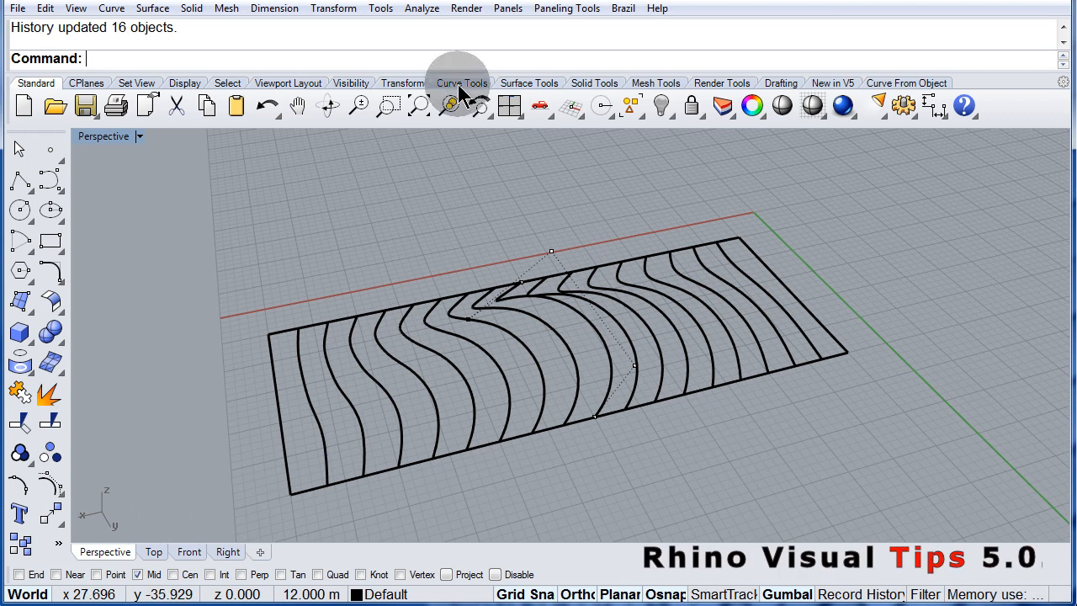
Reopen the Curve Tools toolbar to show the Tween between two curves command
click(462, 83)
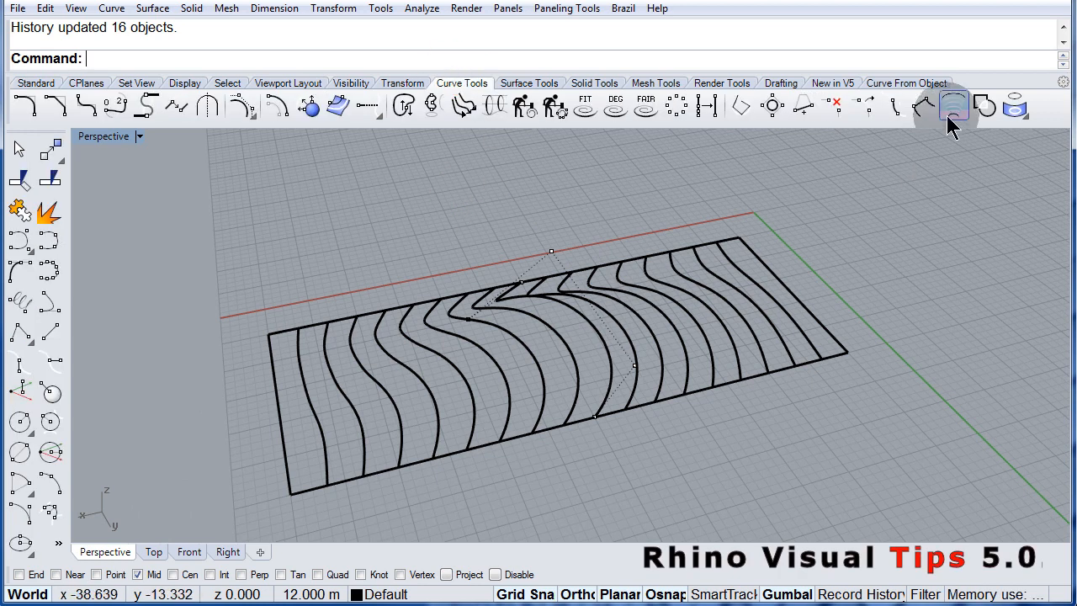
mouse_move(953, 106)
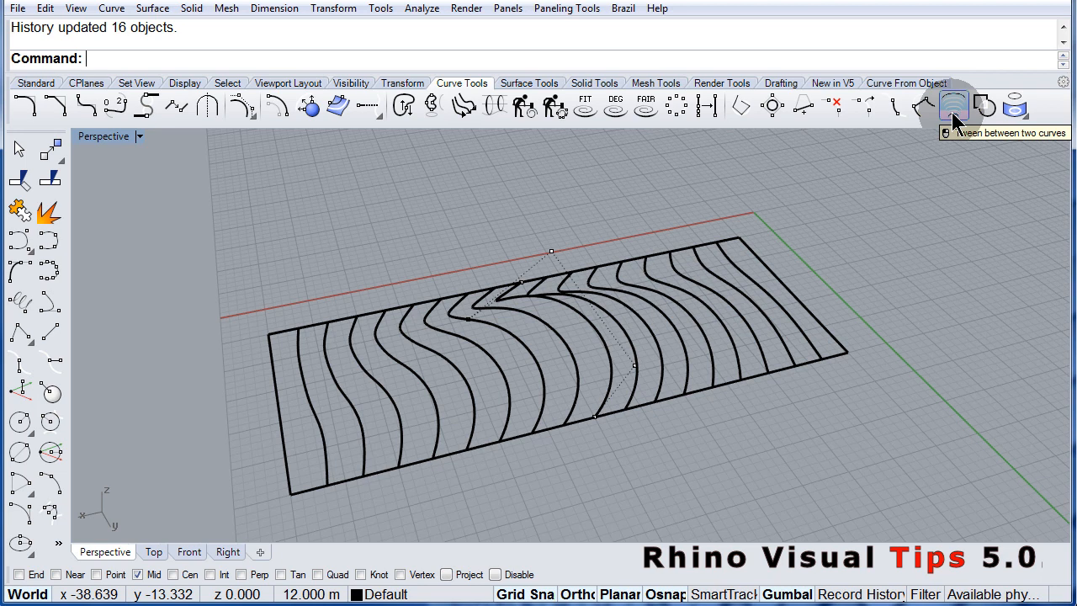